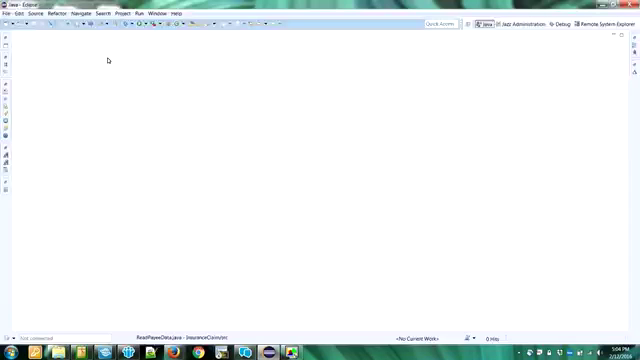
pyautogui.moveTo(86, 61)
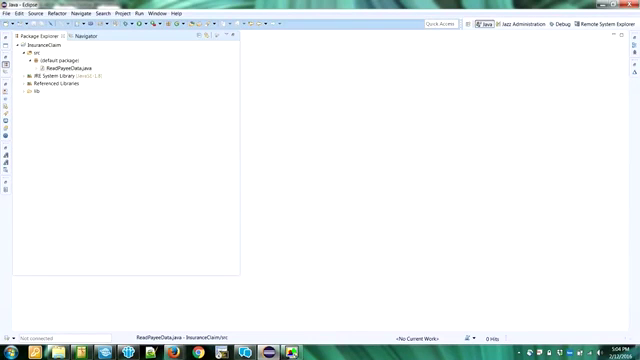
# Expand InsuranceClaim > src > (default package) to reveal ReadPayeeData.java.
pyautogui.click(64, 62)
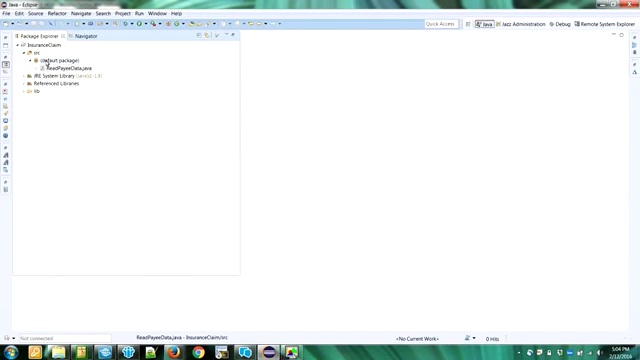
# Open ReadPayeeData.java and scroll through the ZFile import and main method.
pyautogui.click(58, 67)
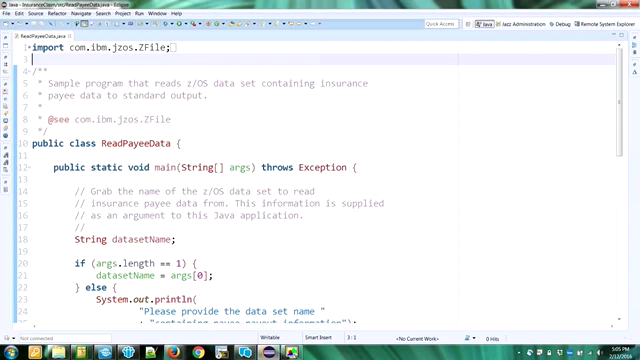
pyautogui.scroll(-3)
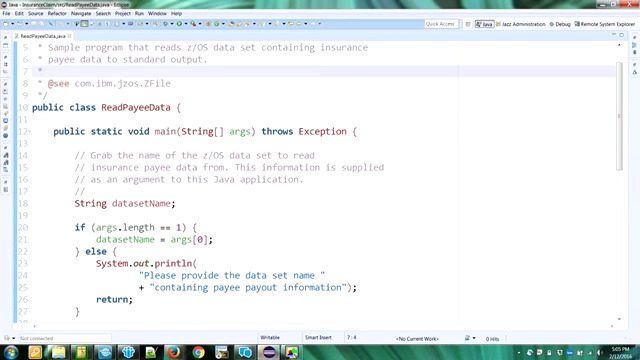
pyautogui.scroll(-3)
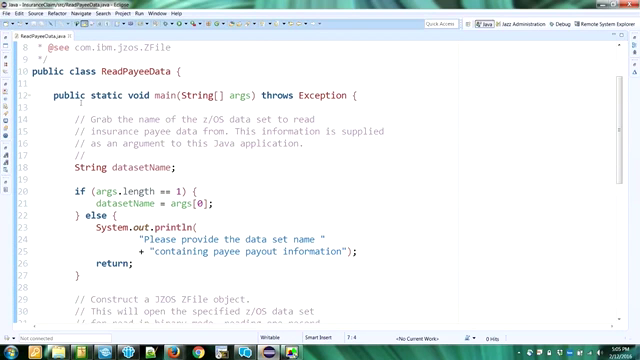
pyautogui.scroll(-3)
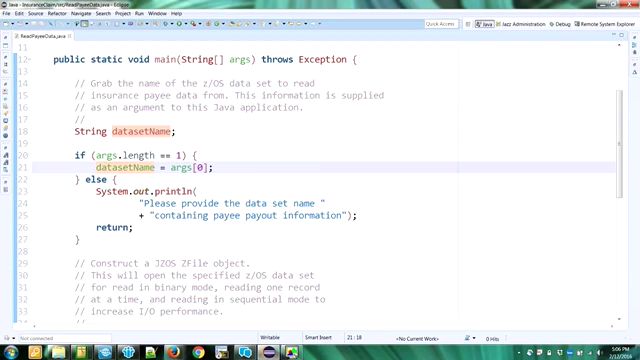
# Highlight occurrences of datasetName and scroll down to the record-mode ZFile constructor.
pyautogui.click(127, 162)
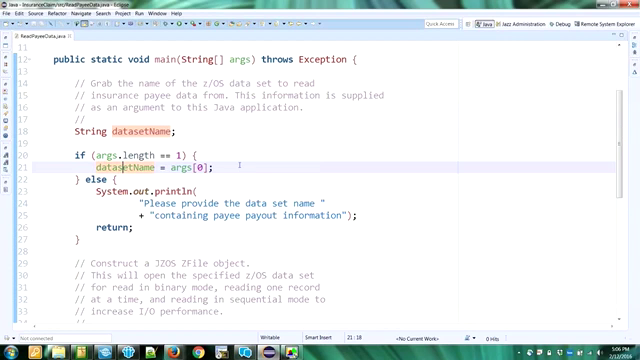
pyautogui.scroll(-3)
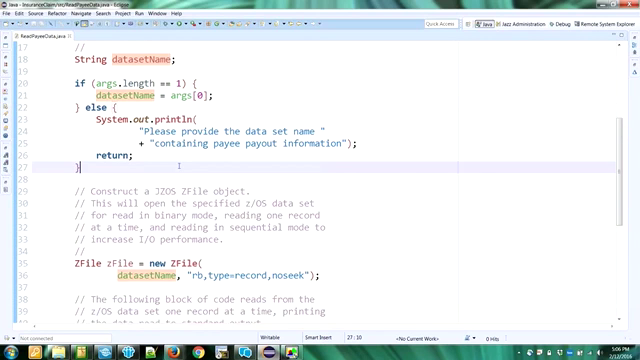
pyautogui.scroll(-3)
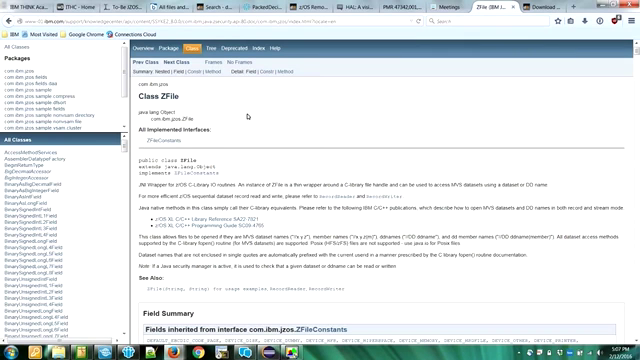
# Read the ZFile Javadoc, then select the JZOS Toolkit Overview page's address.
pyautogui.scroll(-3)
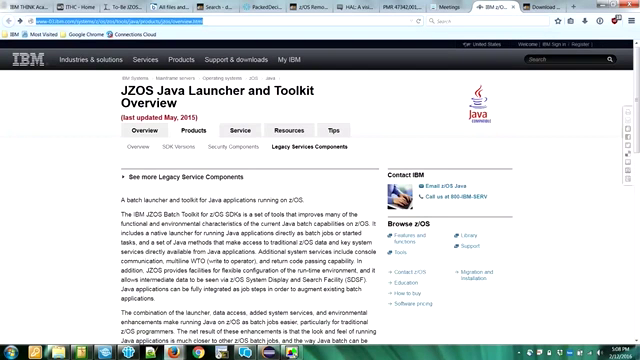
pyautogui.click(110, 20)
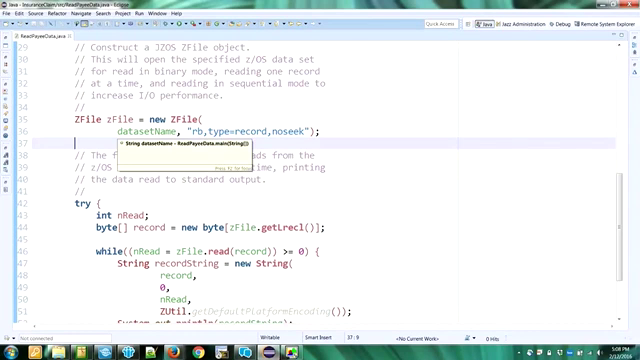
# Scroll to the zFile.read loop and the finally block closing zFile.
pyautogui.scroll(-3)
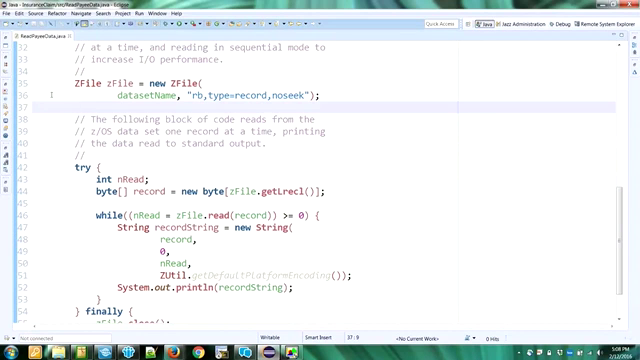
pyautogui.scroll(-3)
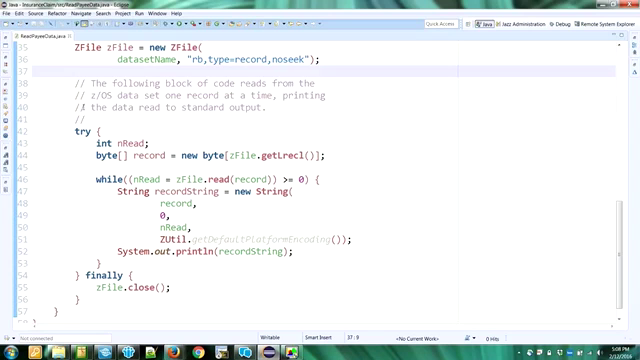